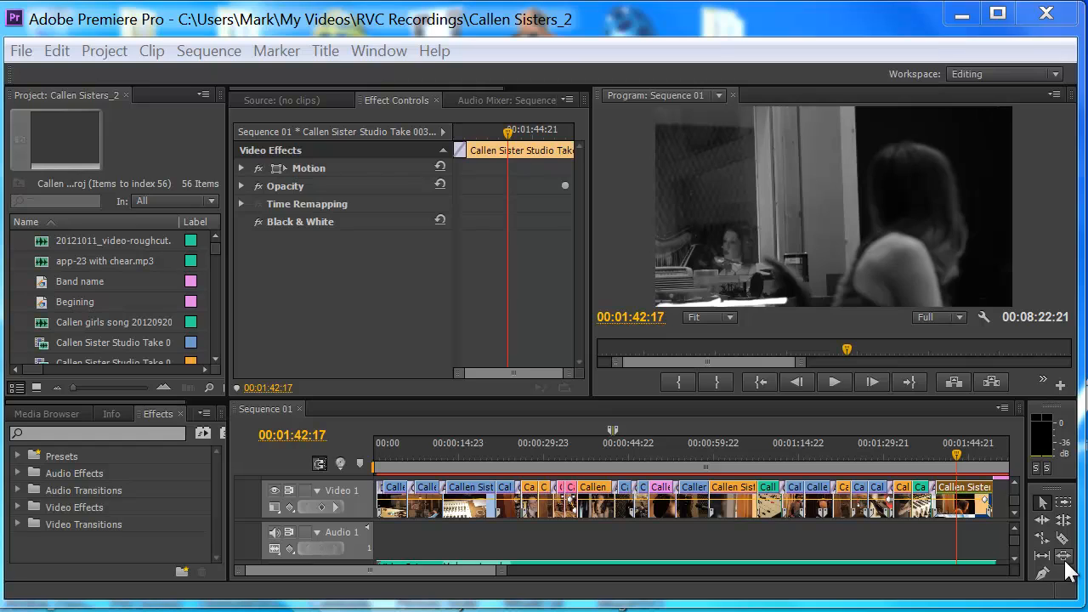
pyautogui.moveTo(812, 557)
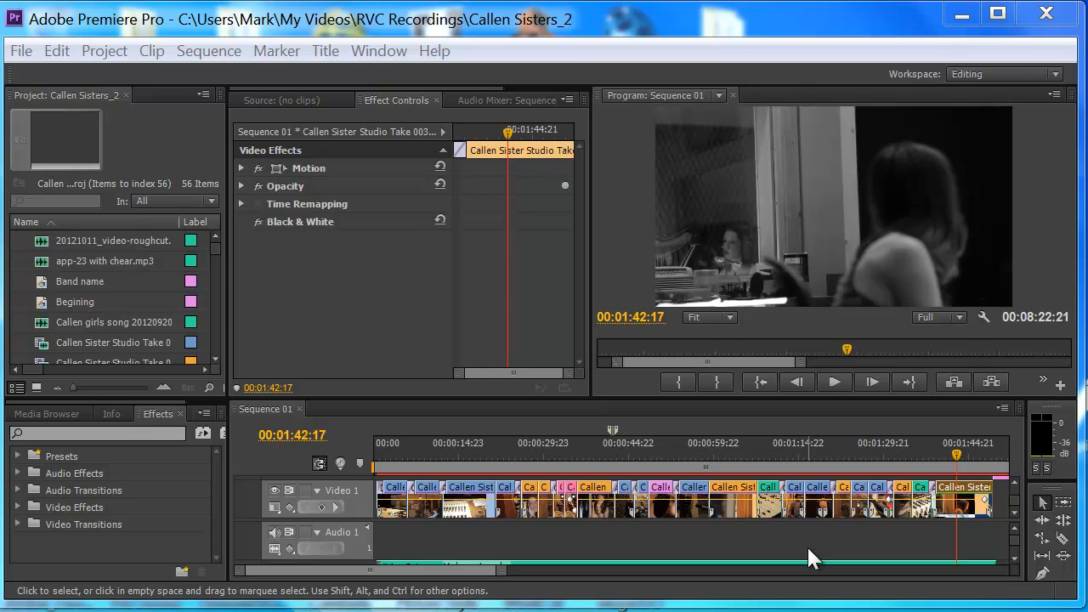
pyautogui.moveTo(961, 530)
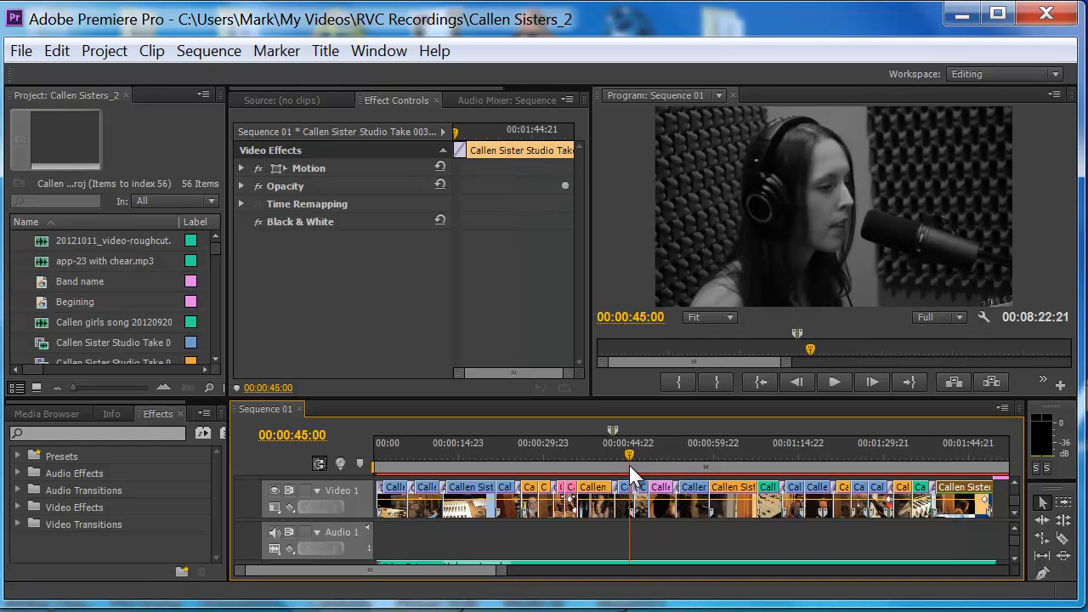
# - Select the final clip, Callen Sister Studio Take 003, and bring up its clip options
pyautogui.click(858, 456)
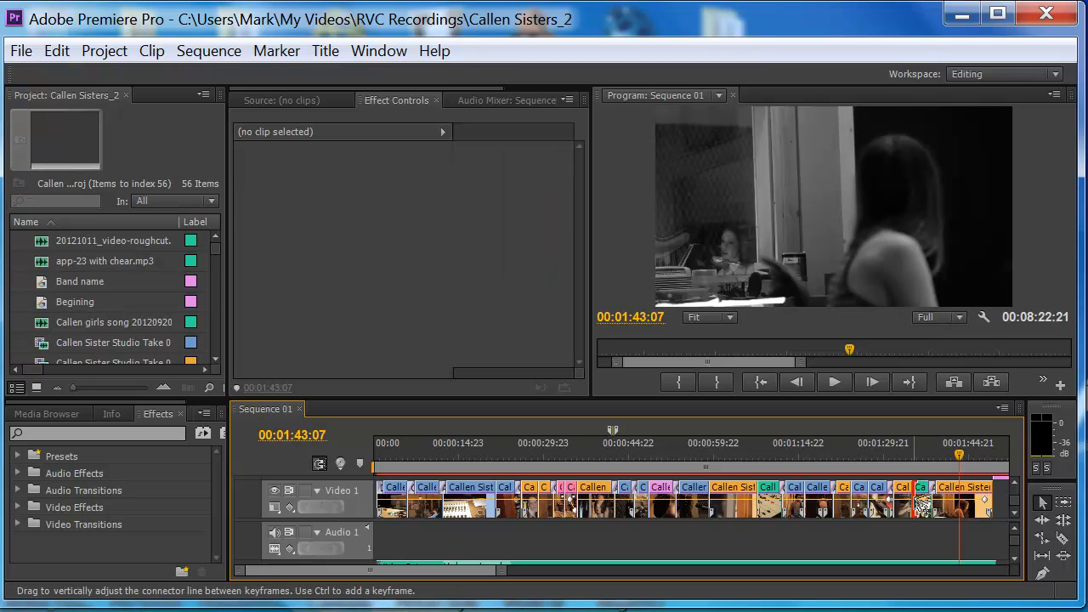
pyautogui.click(966, 486)
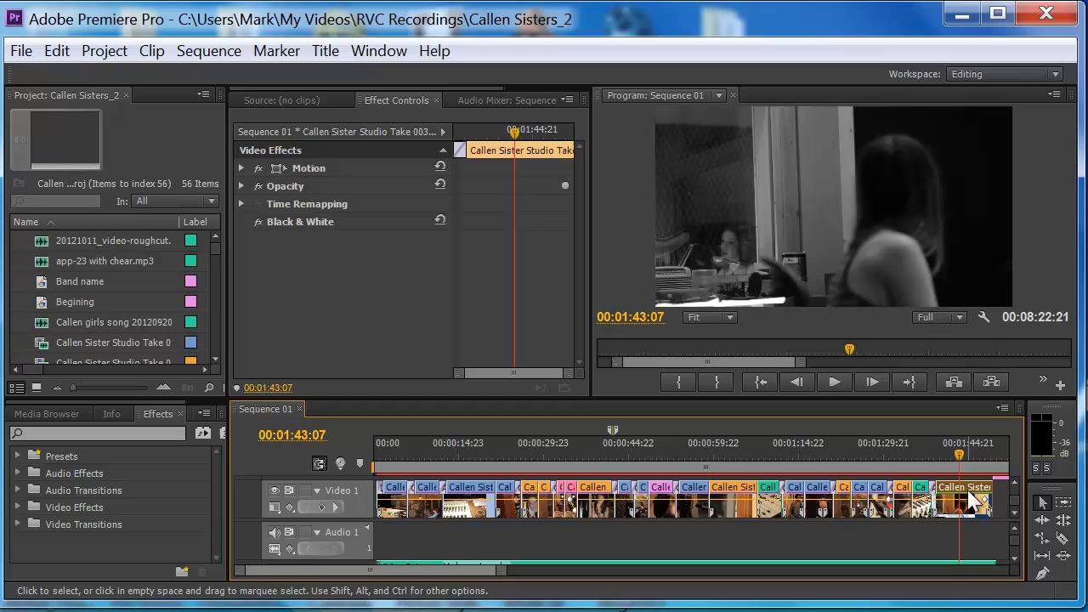
pyautogui.rightClick(969, 496)
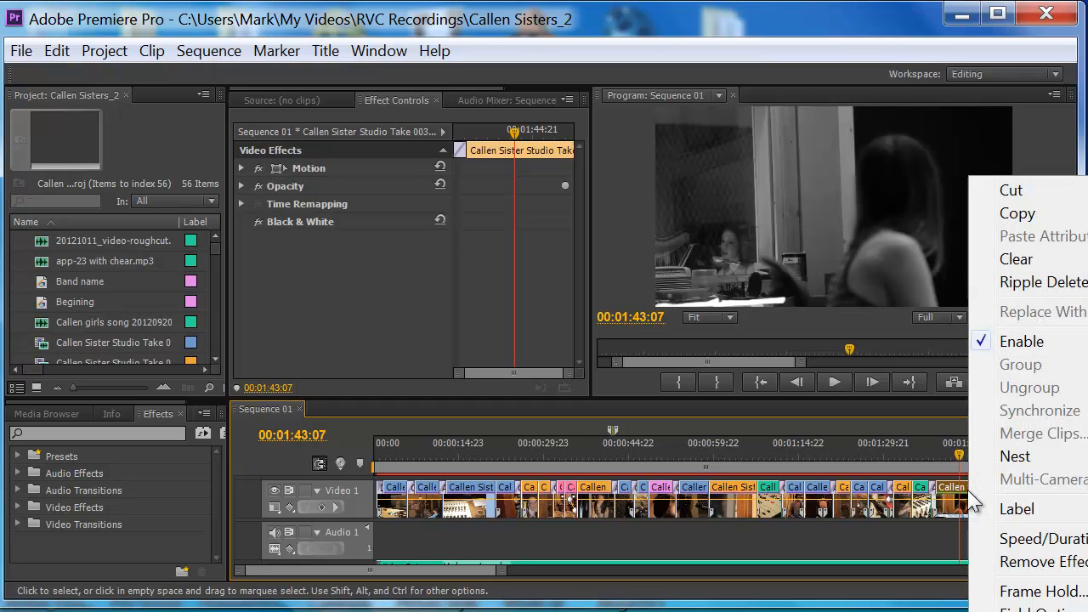
pyautogui.moveTo(1036, 410)
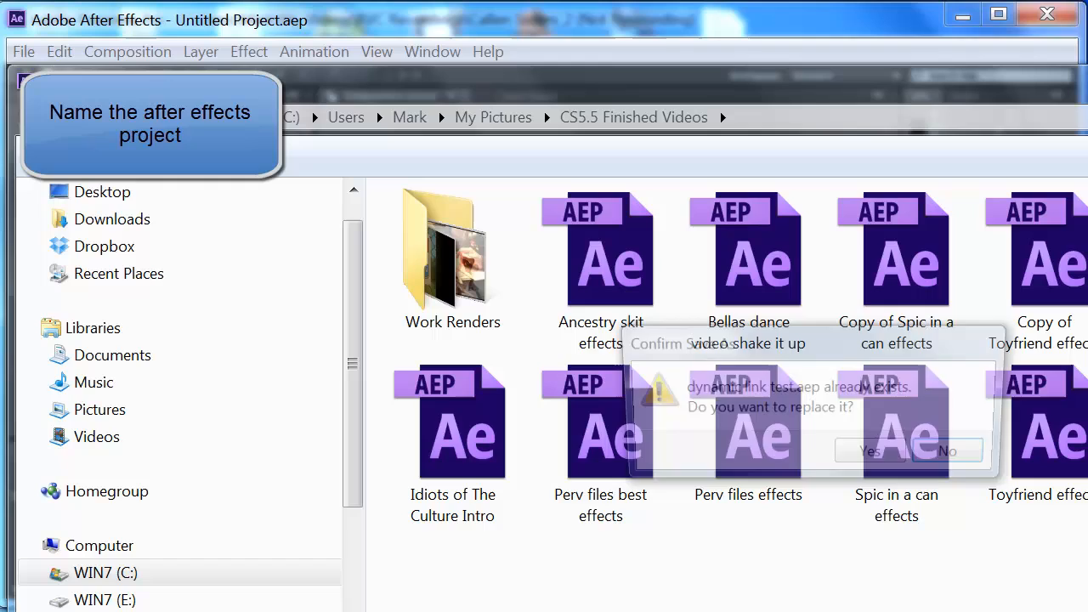
# - Confirm overwriting the existing dynamic link test.aep project
pyautogui.click(871, 451)
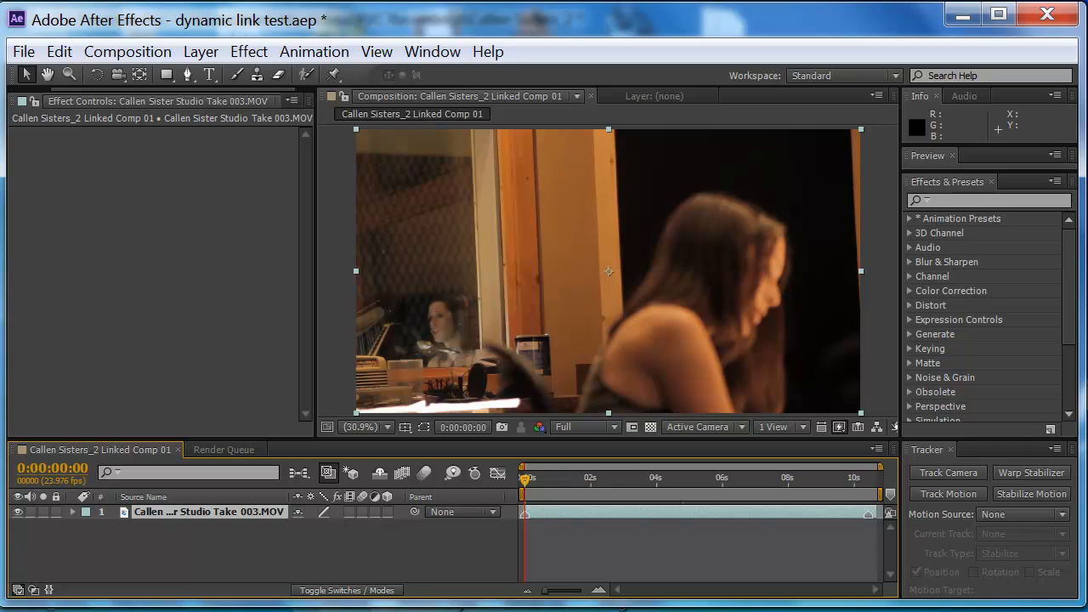
pyautogui.moveTo(531, 485)
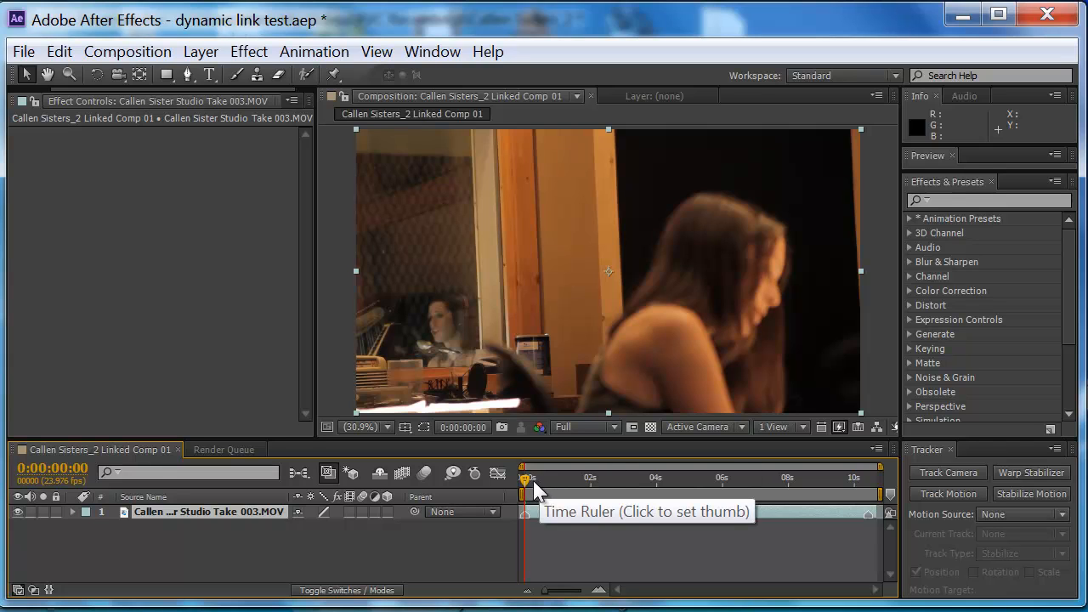
# - Apply a Lens Flare effect and place its flare centre at the top-right corner of the frame
pyautogui.click(248, 51)
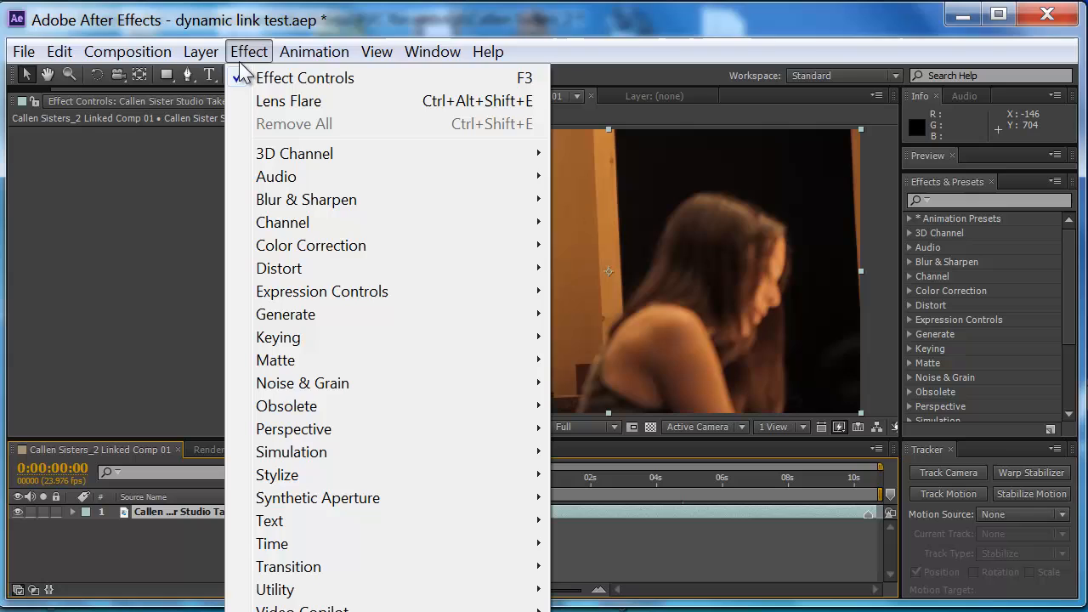
pyautogui.moveTo(286, 313)
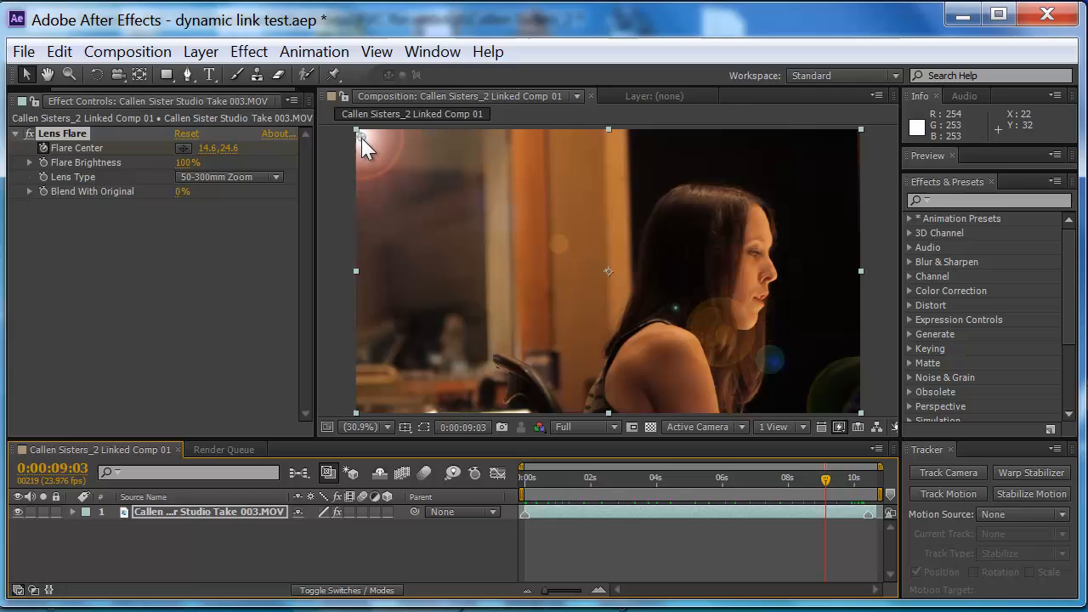
pyautogui.moveTo(360, 136); pyautogui.dragTo(569, 143)
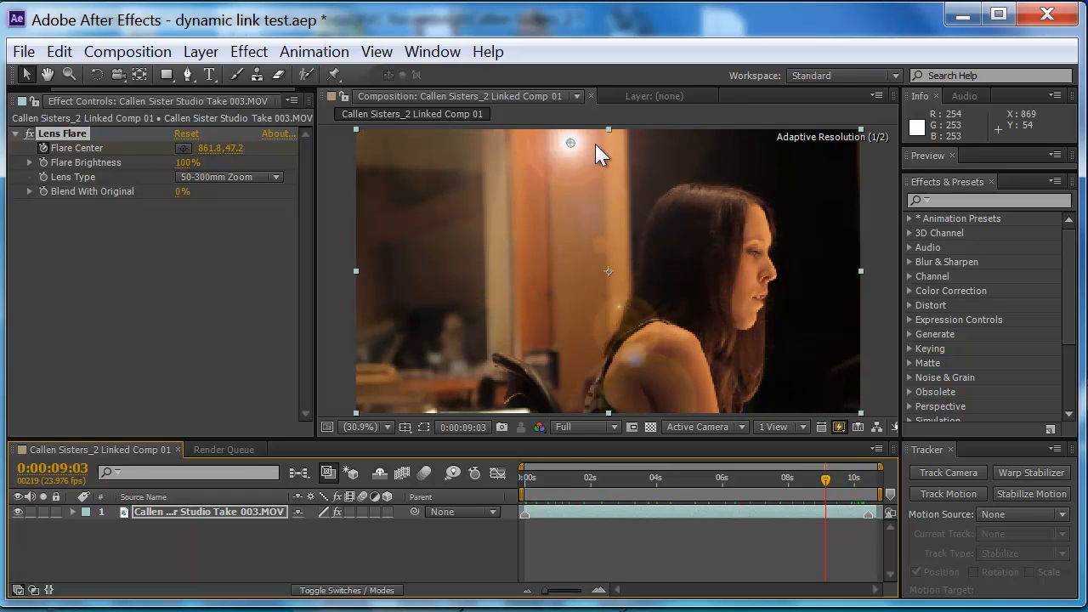
pyautogui.moveTo(570, 142); pyautogui.dragTo(841, 132)
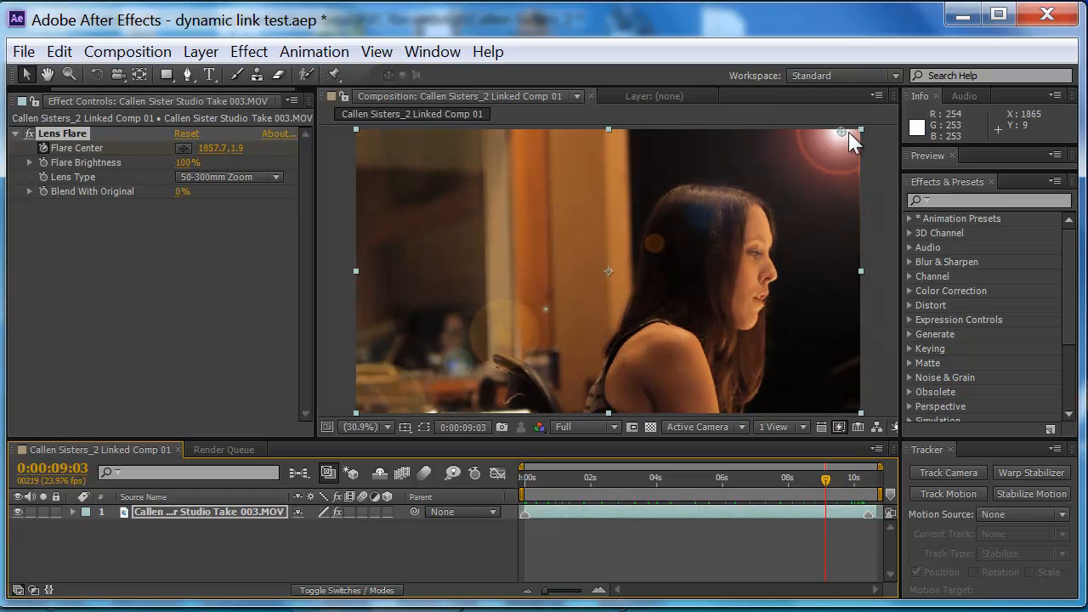
pyautogui.moveTo(842, 134); pyautogui.dragTo(856, 143)
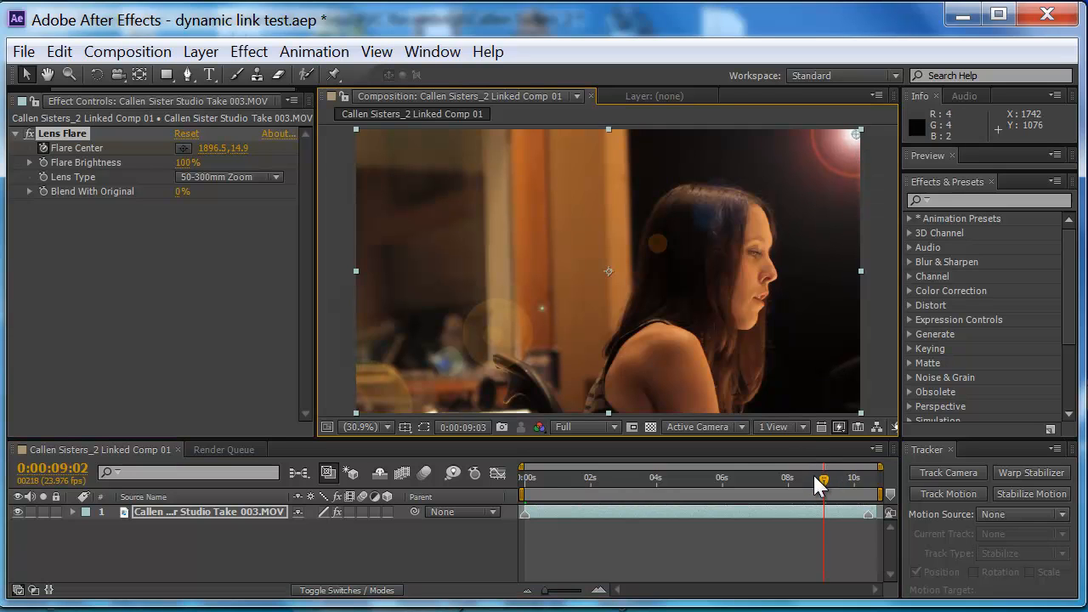
# - Return the composition playhead to its start
pyautogui.click(673, 486)
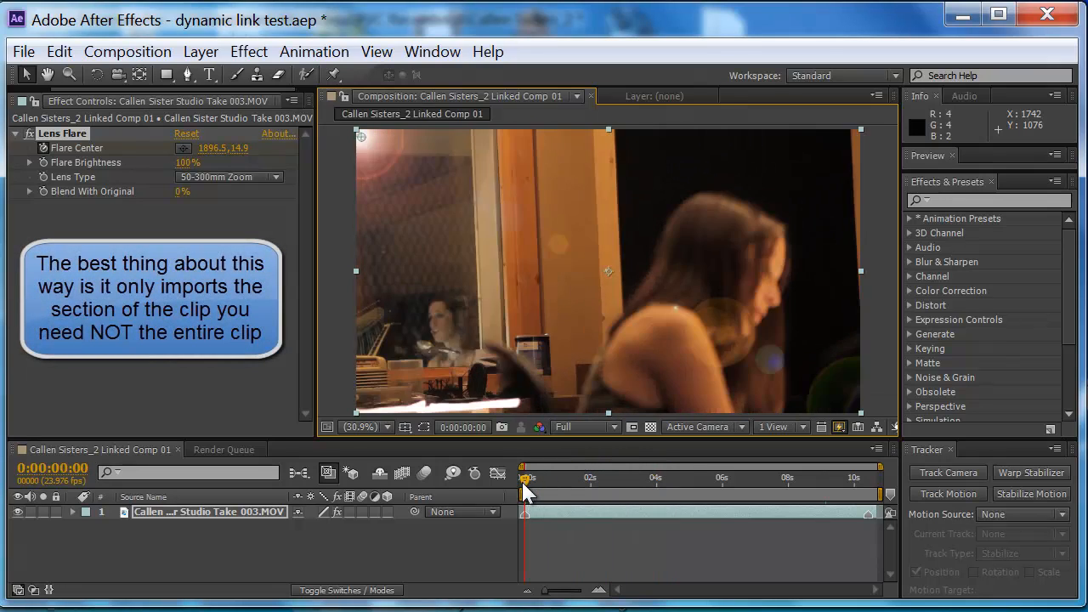
pyautogui.click(721, 478)
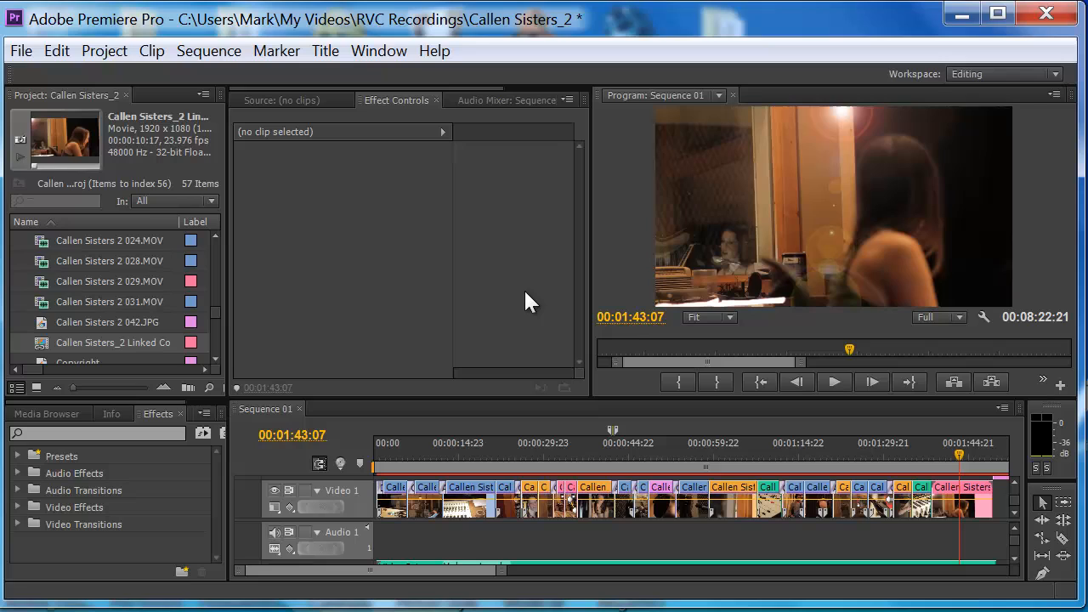
pyautogui.moveTo(729, 321)
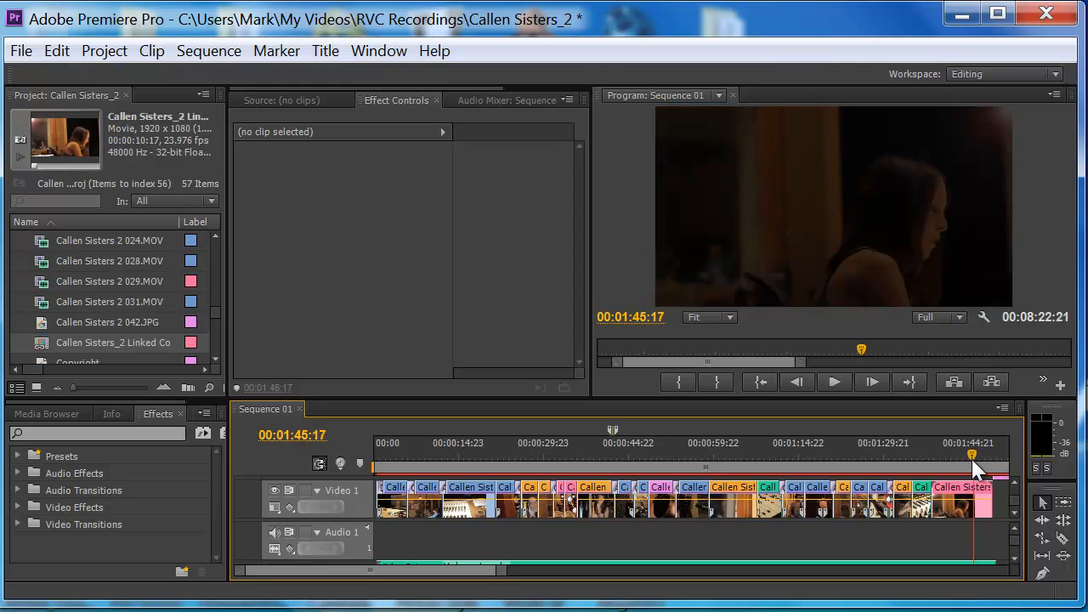
# - Scrub the playhead through the pink linked composition clip to check the lens flare
pyautogui.moveTo(972, 459); pyautogui.dragTo(917, 459)
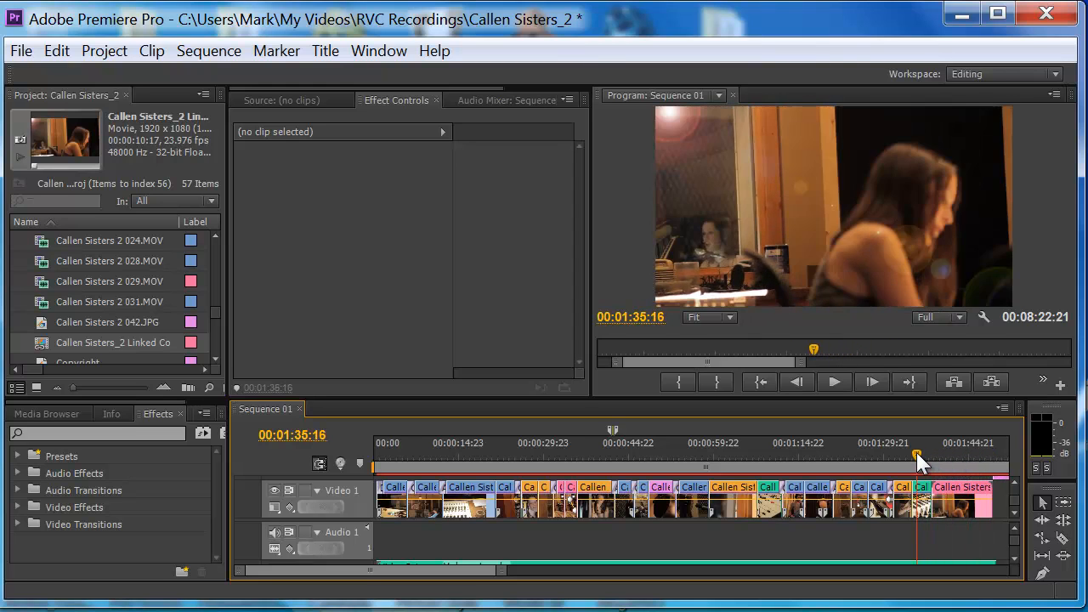
pyautogui.moveTo(918, 458); pyautogui.dragTo(949, 457)
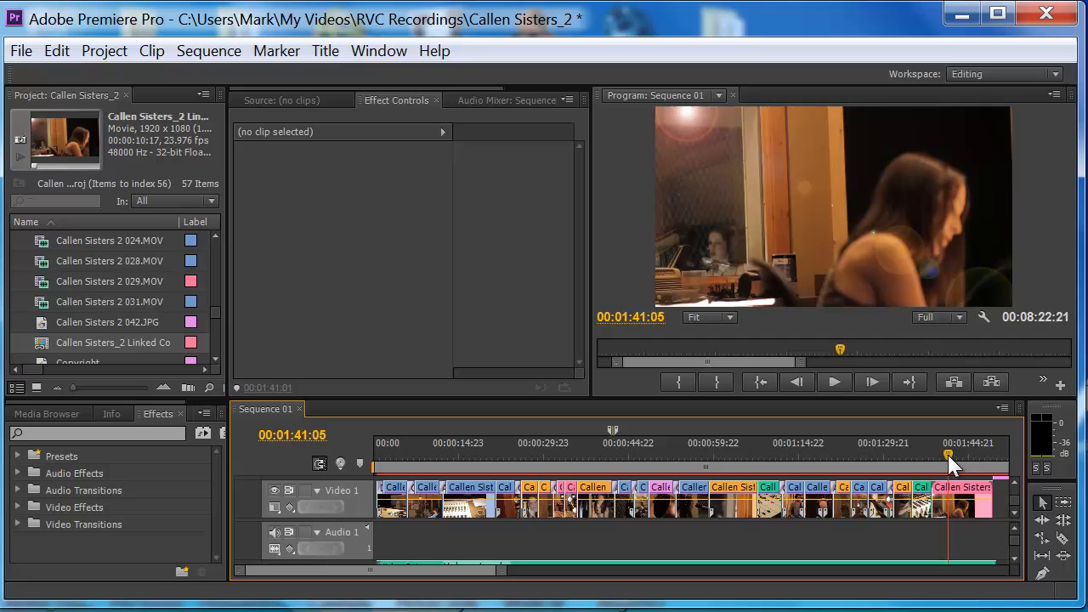
pyautogui.moveTo(949, 459); pyautogui.dragTo(985, 459)
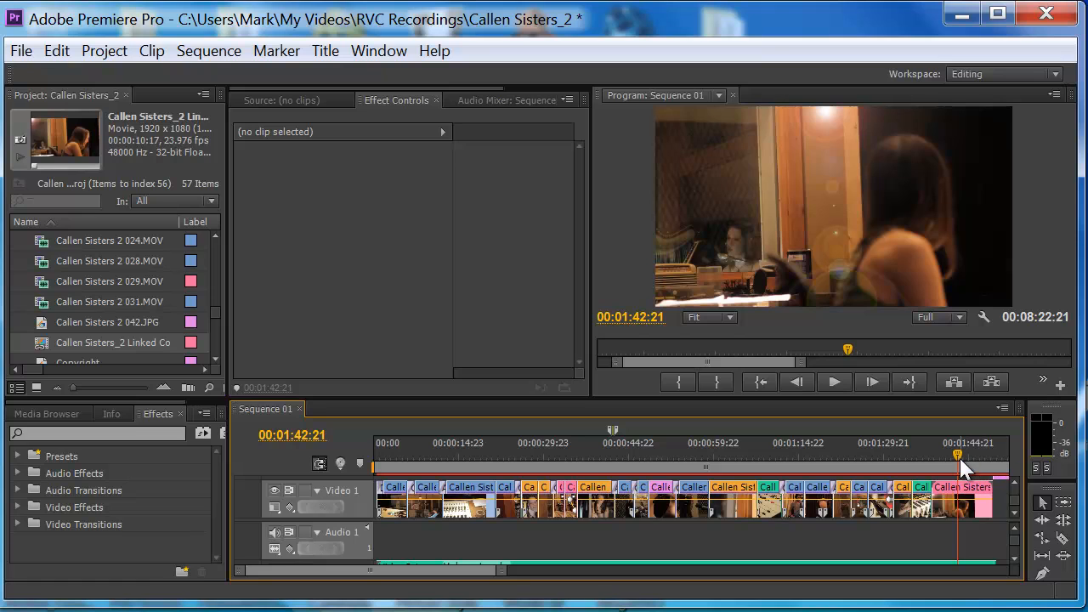
pyautogui.moveTo(960, 456); pyautogui.dragTo(950, 455)
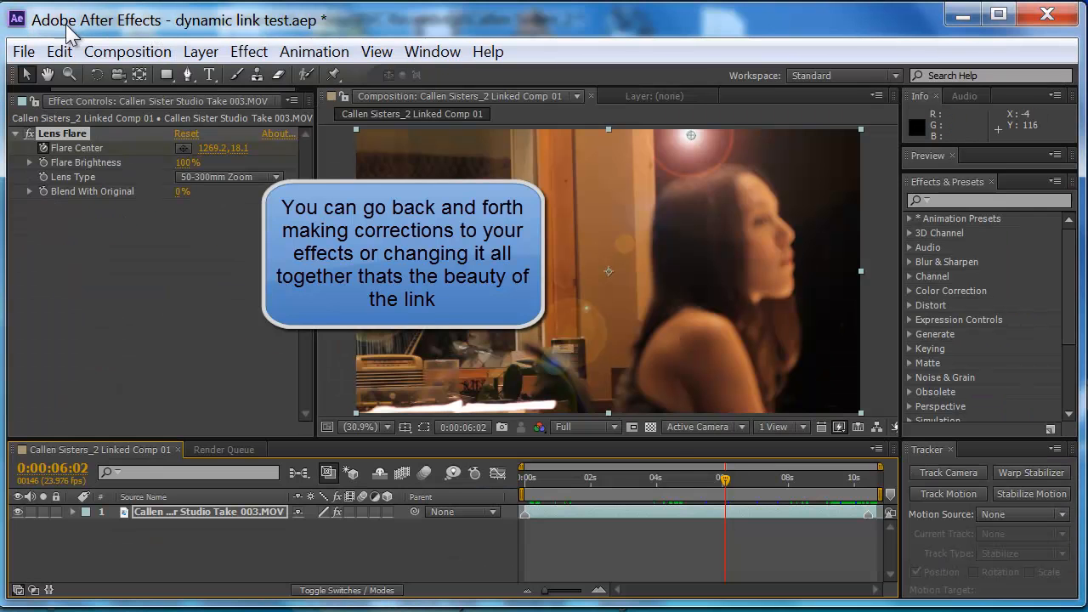
# - Back in After Effects, undo the last two edits so the flare stays near top-centre
pyautogui.click(24, 51)
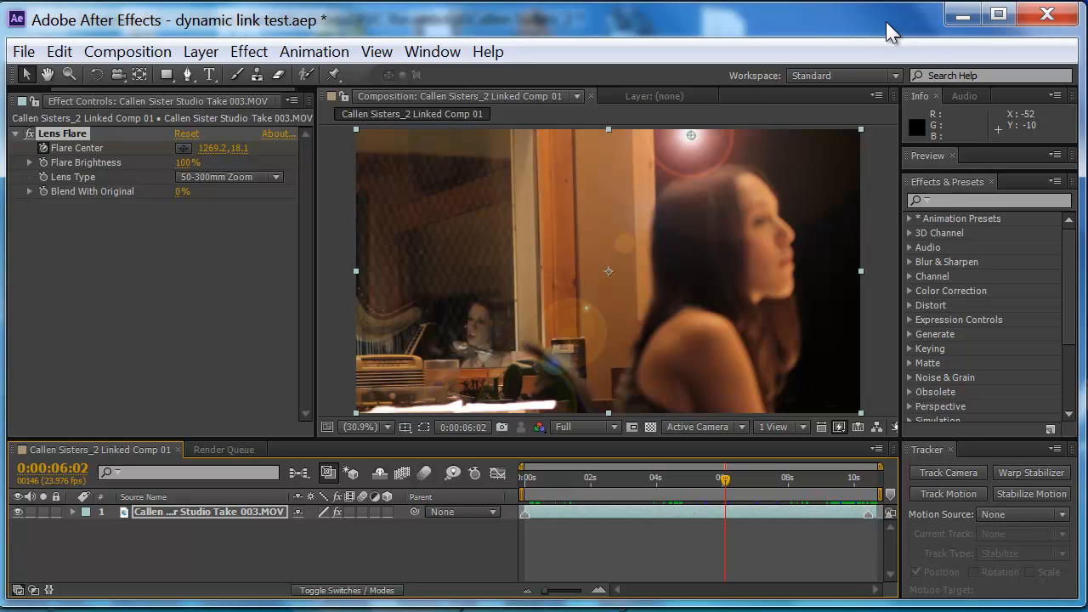
pyautogui.moveTo(211, 296)
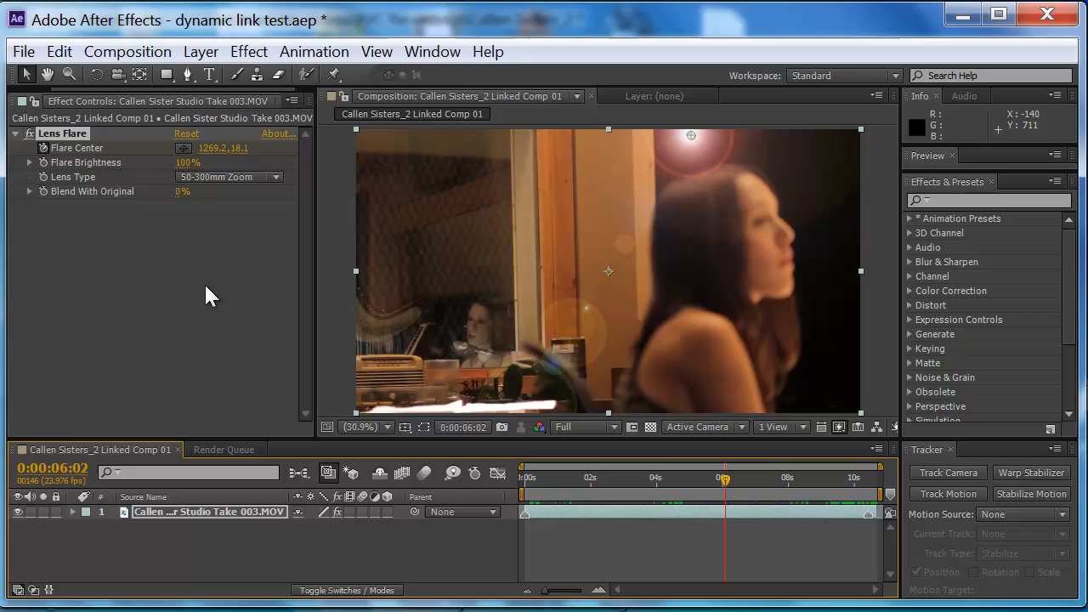
pyautogui.press('ctrl+z')
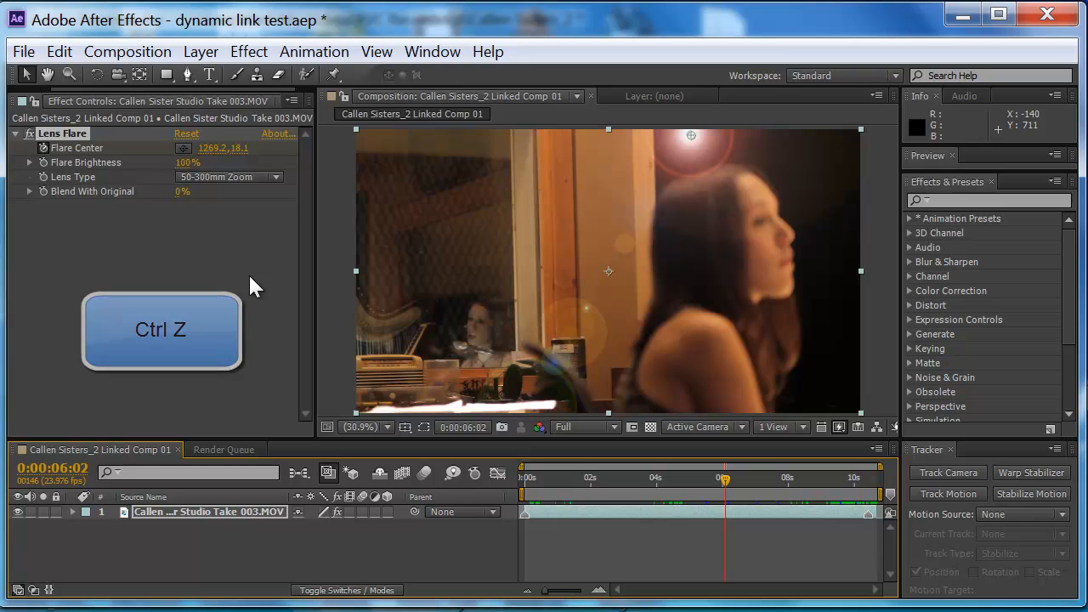
pyautogui.press('ctrl+z')
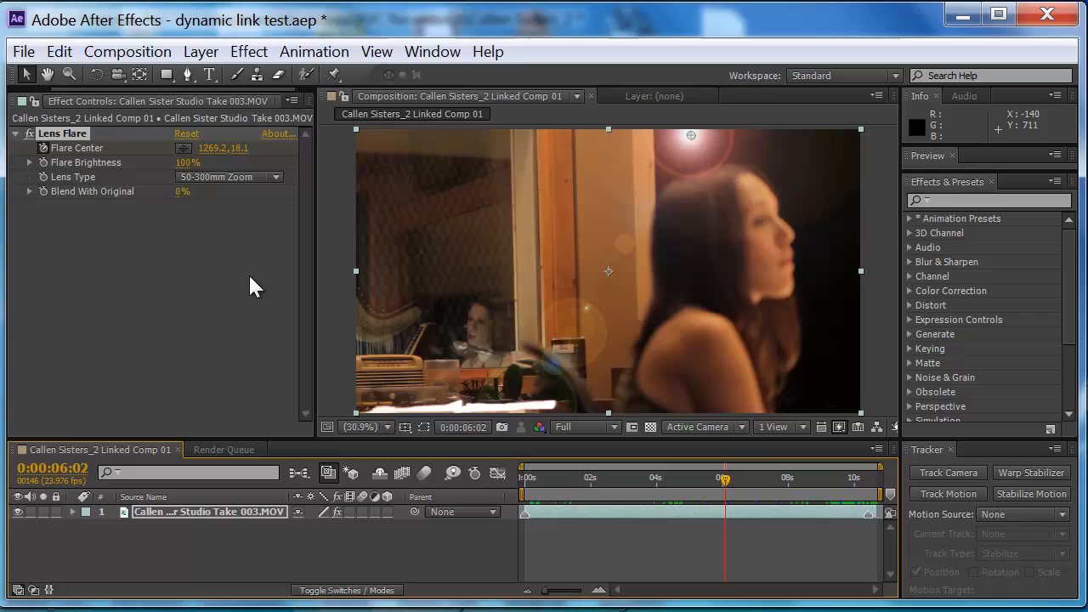